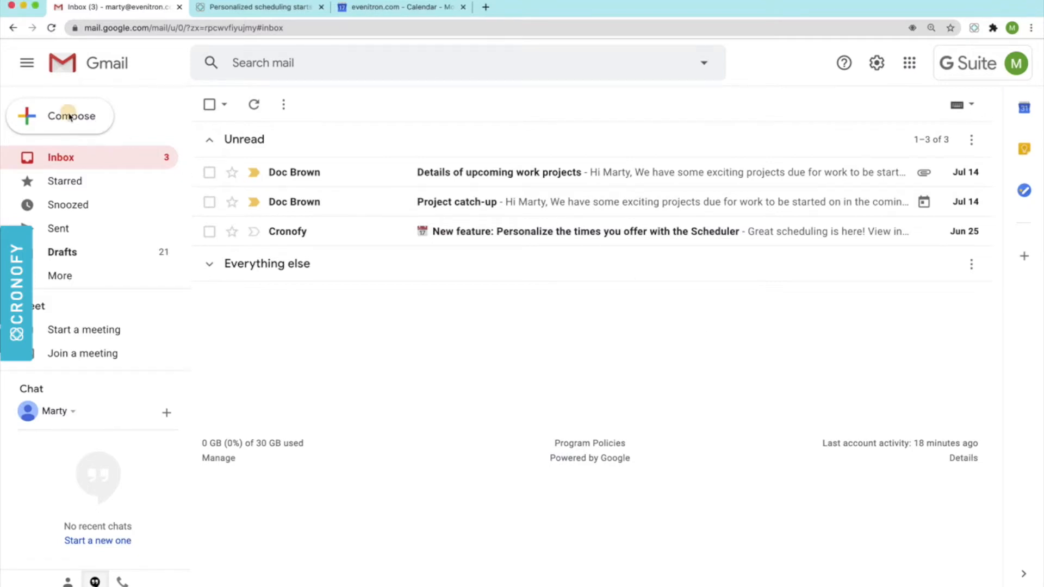
Draft a new email to Lucas with subject 'catch-up meeting' asking him to pick a time.
{"action": "left_click", "coordinate": [60, 117]}
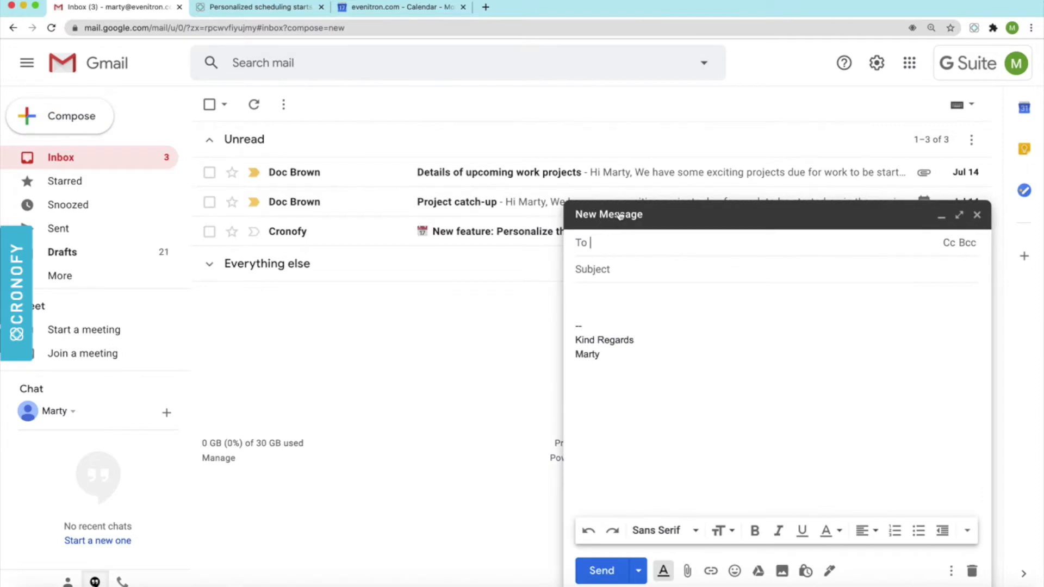
{"action": "type", "text": "lucas Bishop"}
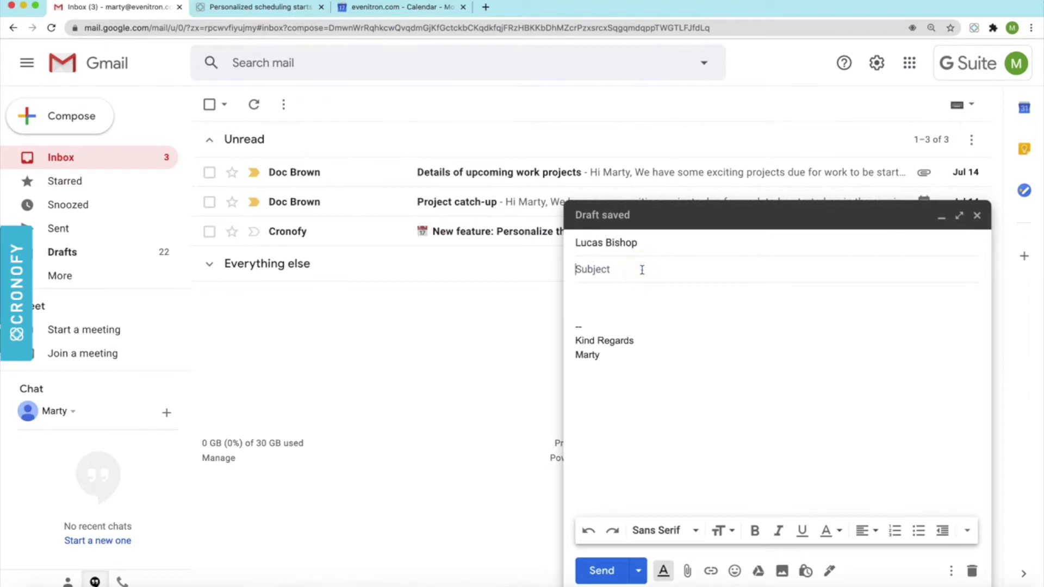
{"action": "type", "text": "catch-up meeting"}
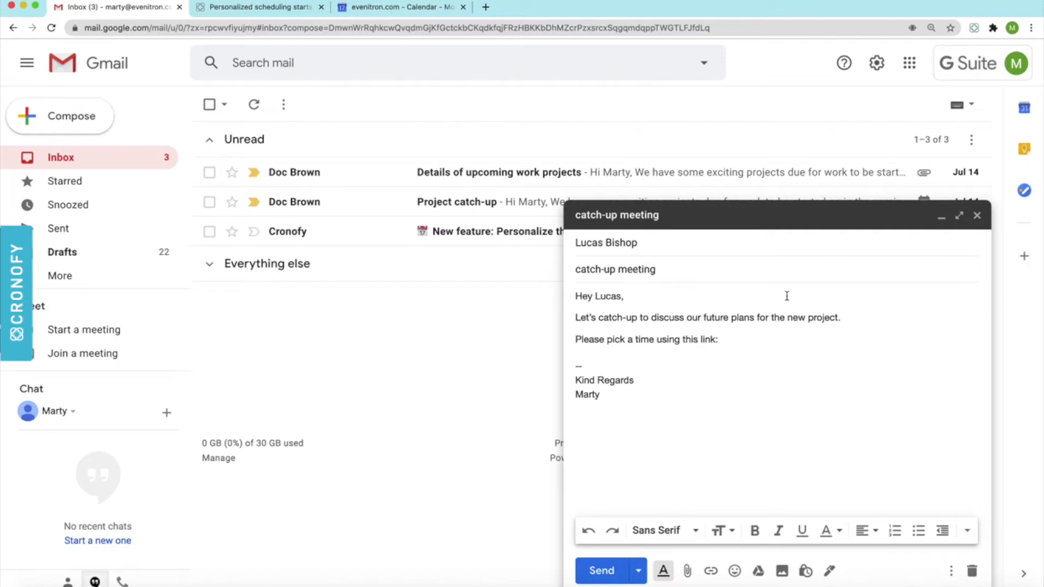
{"action": "mouse_move", "coordinate": [883, 112]}
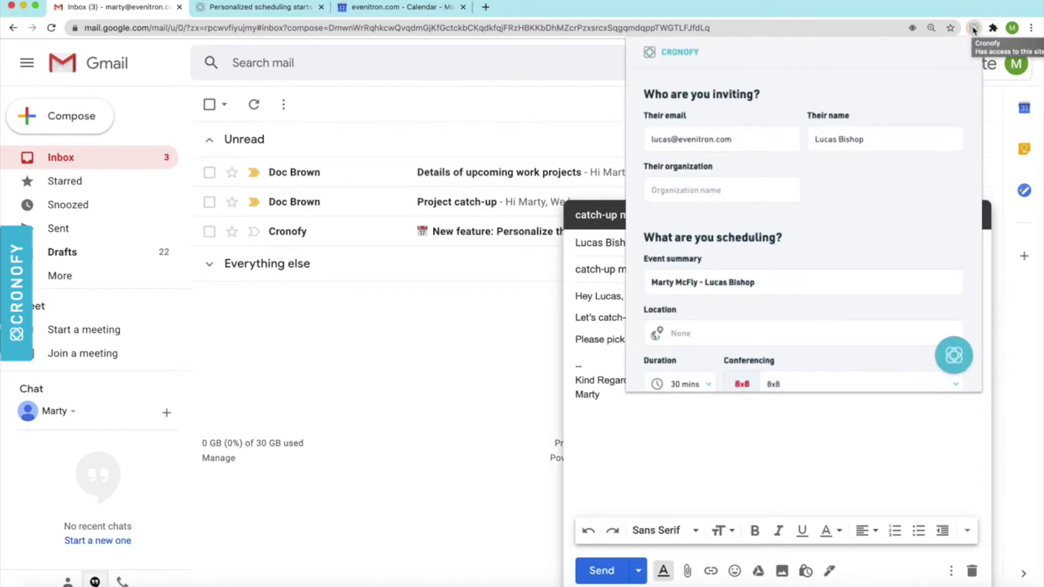
{"action": "mouse_move", "coordinate": [907, 86]}
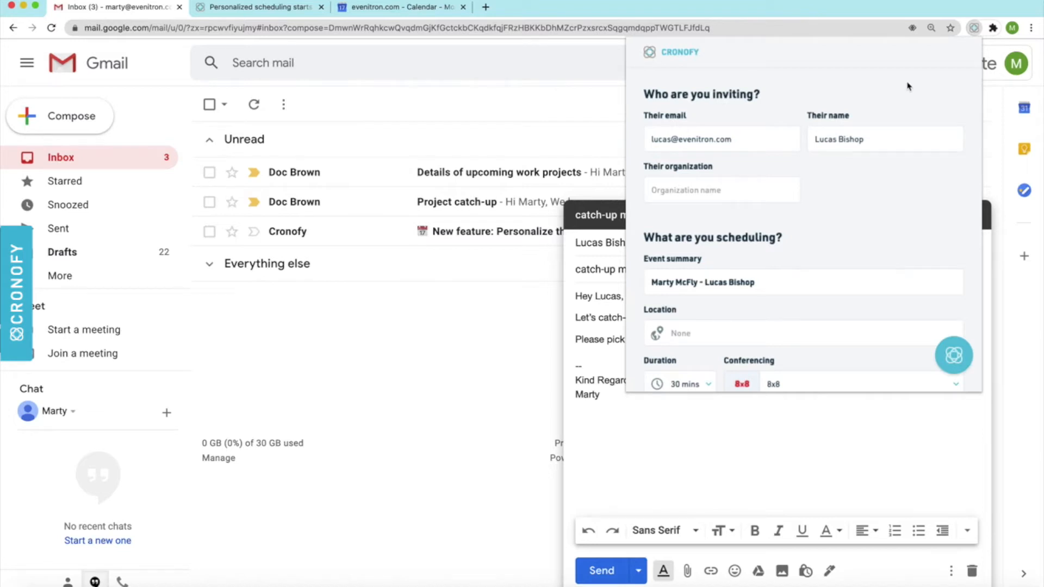
Append 'catch-up' so the event summary reads 'Marty McFly - Lucas Bishop catch-up'.
{"action": "scroll", "scroll_direction": "down", "scroll_amount": 3}
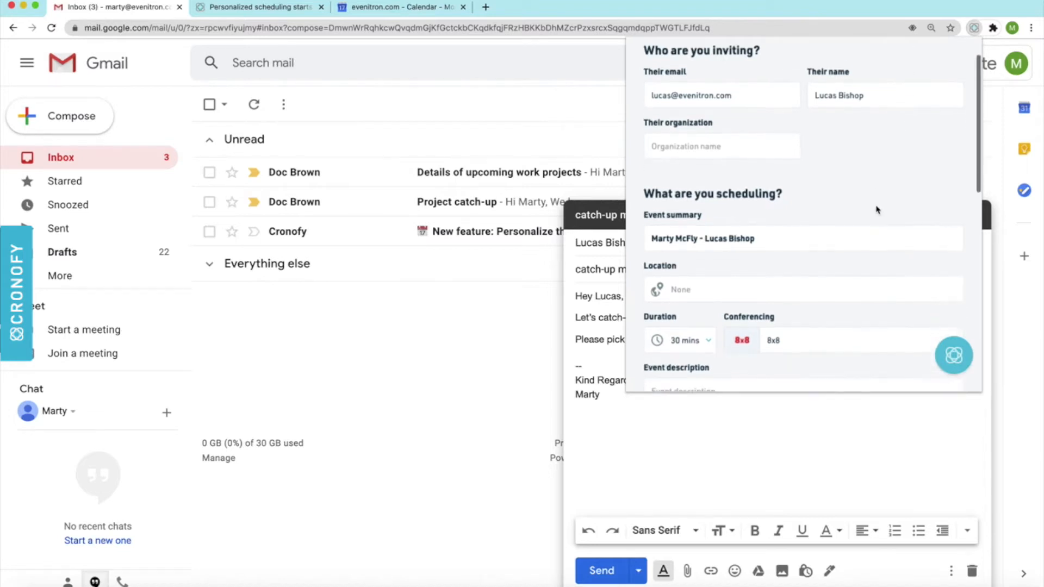
{"action": "scroll", "scroll_direction": "down", "scroll_amount": 3}
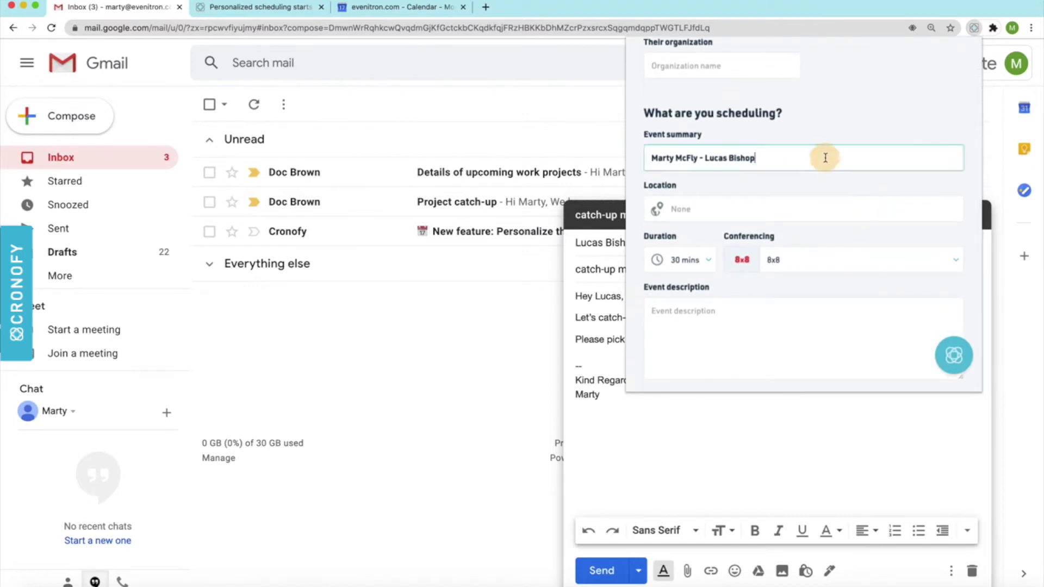
{"action": "type", "text": "catch-up"}
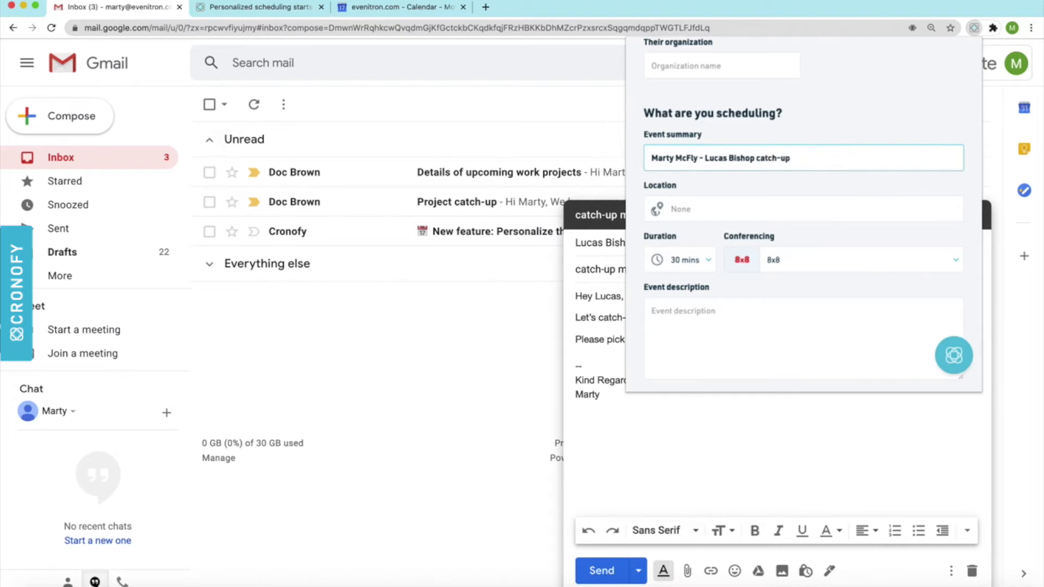
{"action": "mouse_move", "coordinate": [805, 236]}
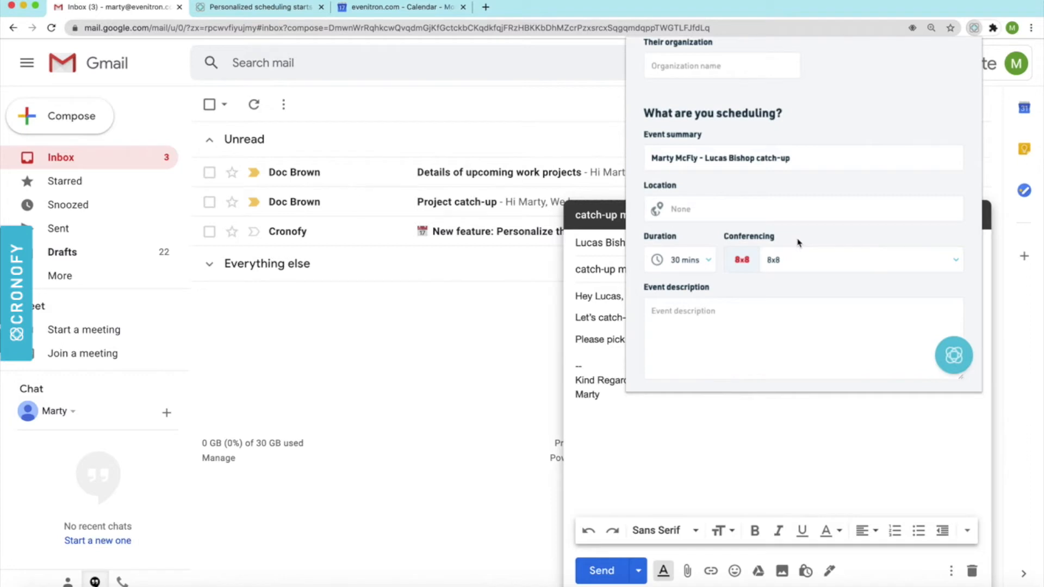
{"action": "scroll", "scroll_direction": "down", "scroll_amount": 3}
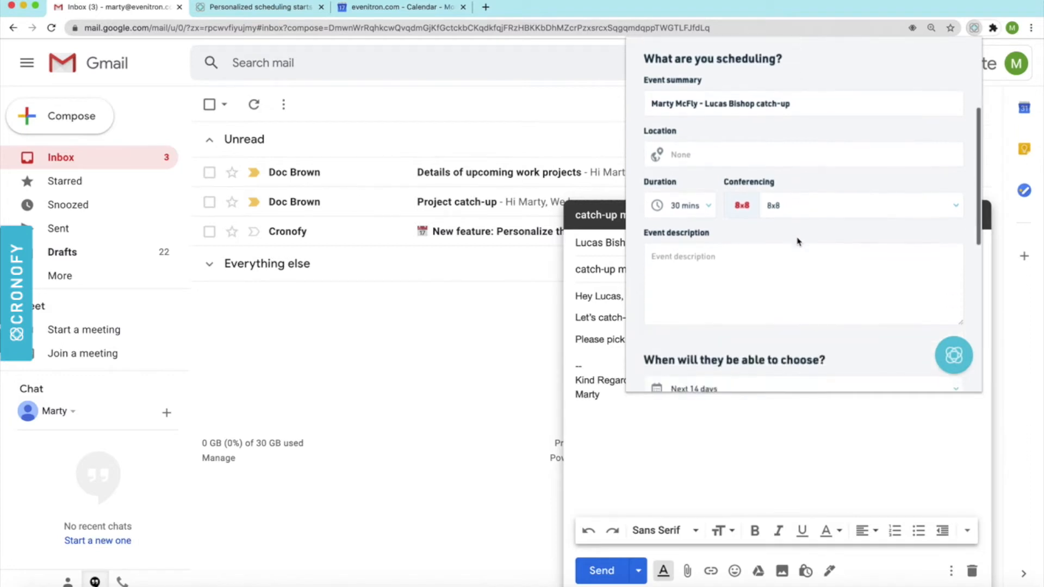
{"action": "scroll", "scroll_direction": "down", "scroll_amount": 3}
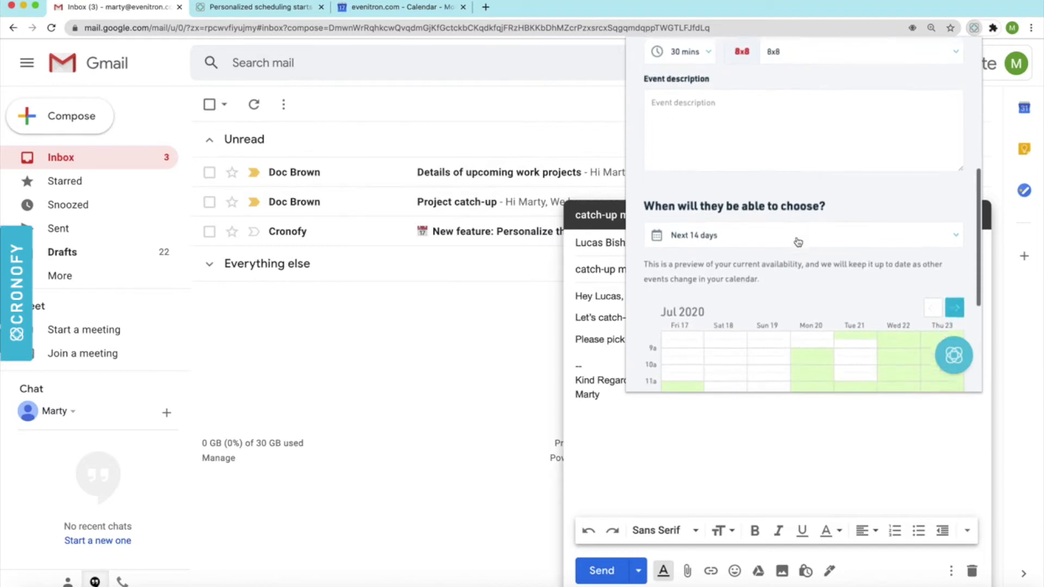
{"action": "scroll", "scroll_direction": "down", "scroll_amount": 3}
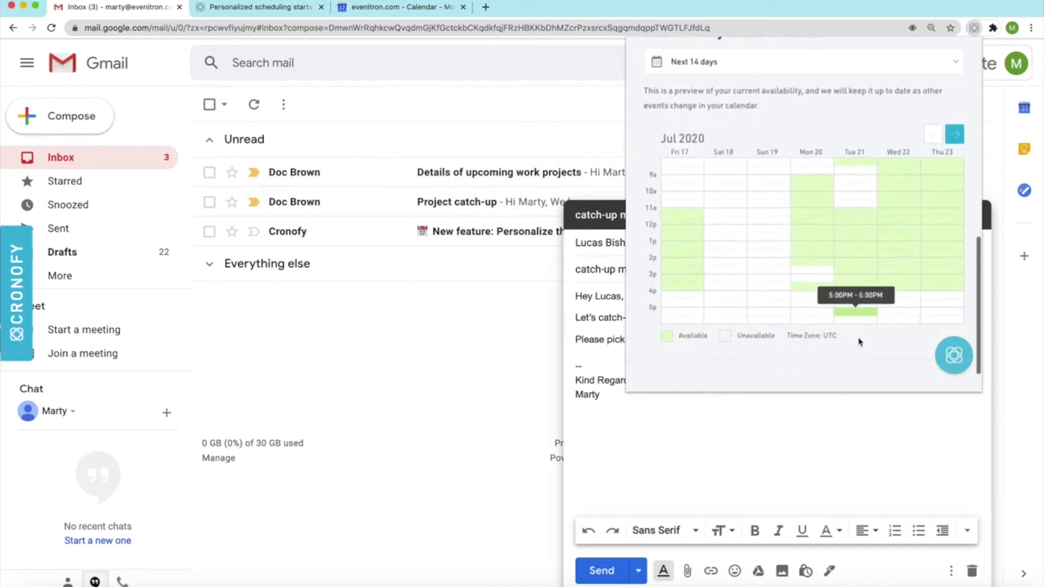
{"action": "mouse_move", "coordinate": [855, 360]}
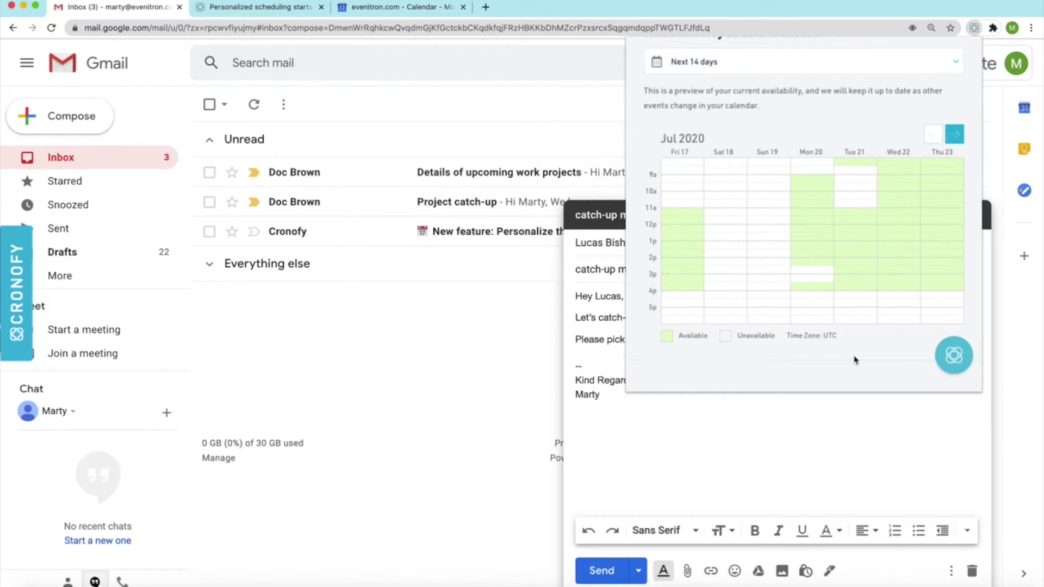
{"action": "mouse_move", "coordinate": [698, 358]}
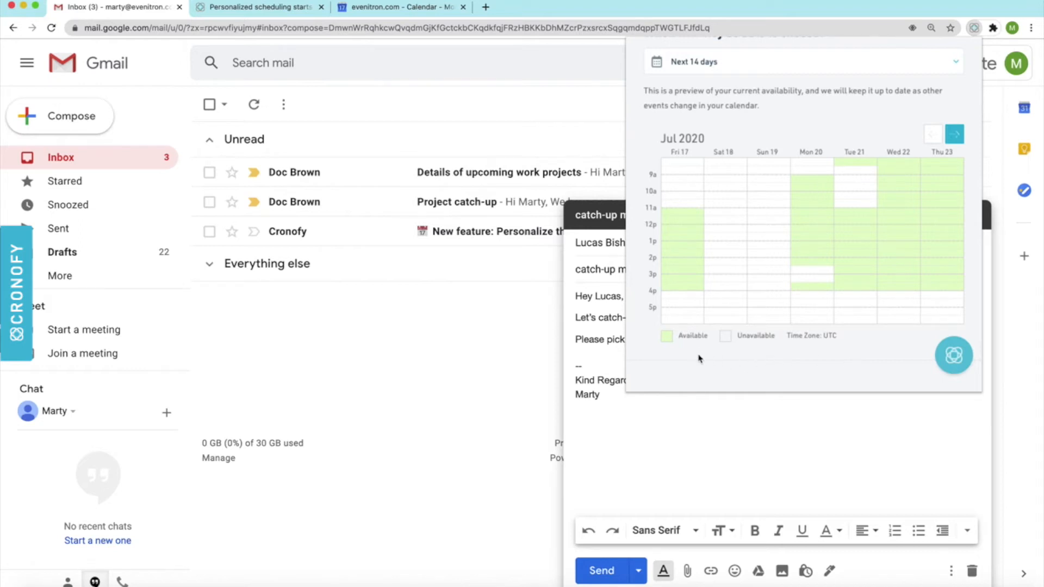
{"action": "mouse_move", "coordinate": [767, 358]}
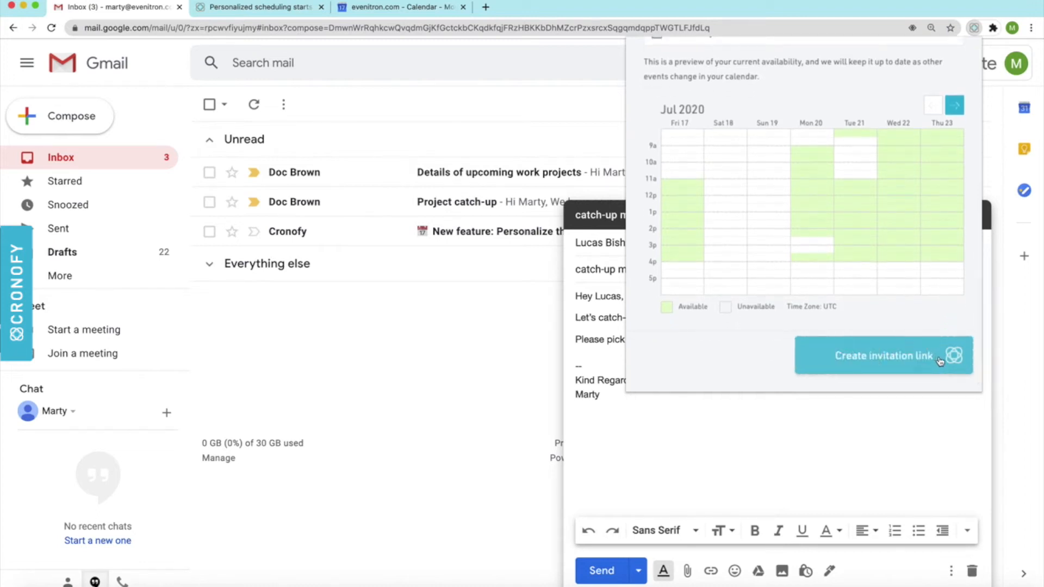
Create the invitation link for the catch-up and copy the scheduling link.
{"action": "left_click", "coordinate": [882, 356]}
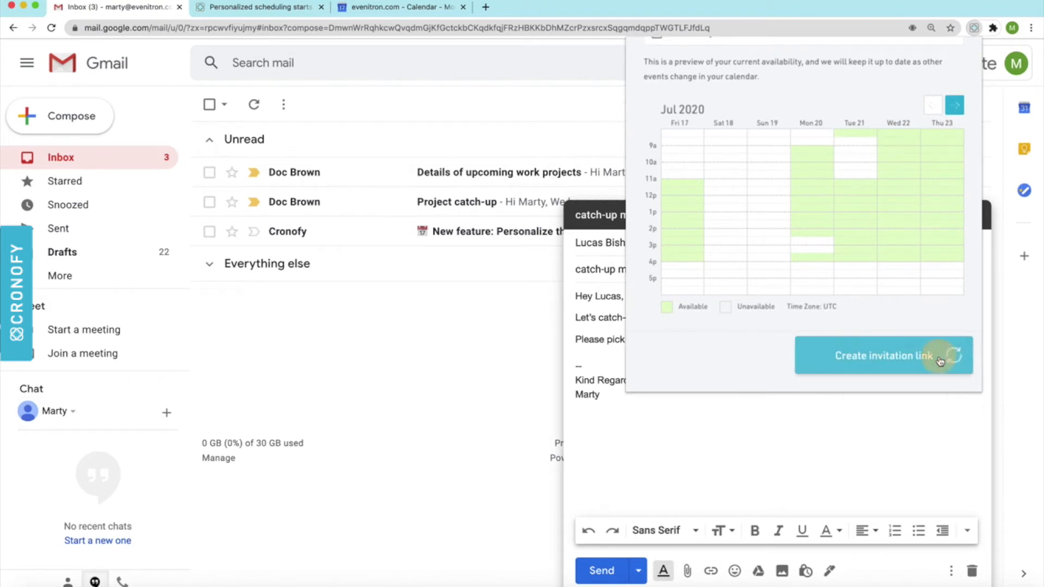
{"action": "left_click", "coordinate": [883, 355]}
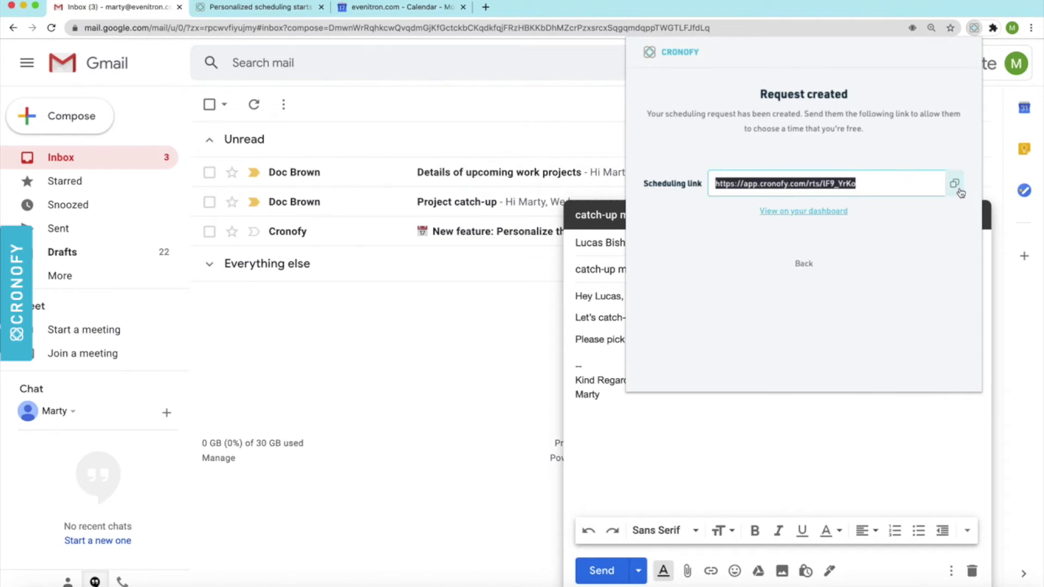
{"action": "left_click", "coordinate": [955, 184]}
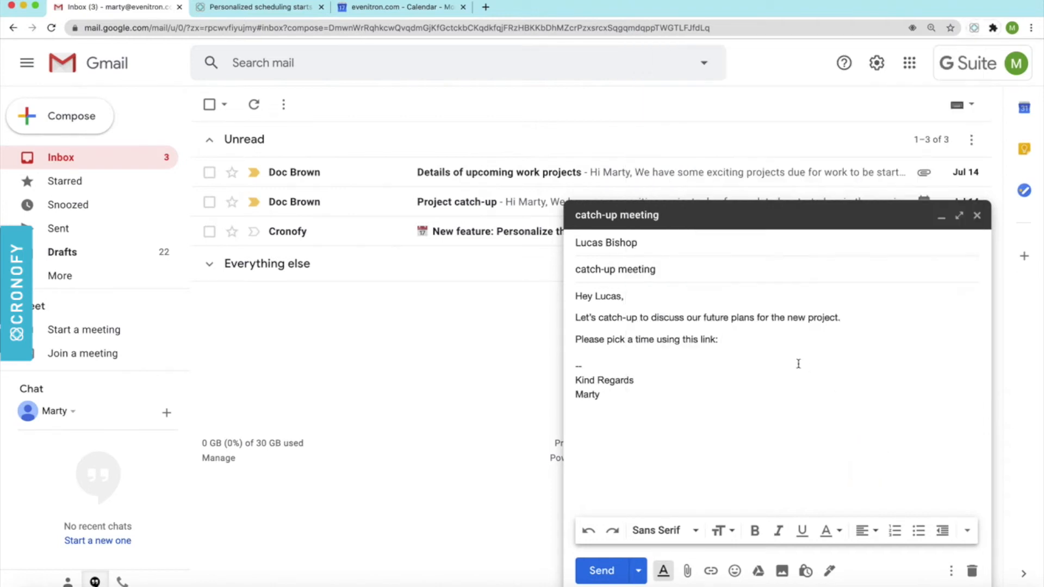
{"action": "type", "text": "https://app.cronofy.com/rts/lF9_YrKo"}
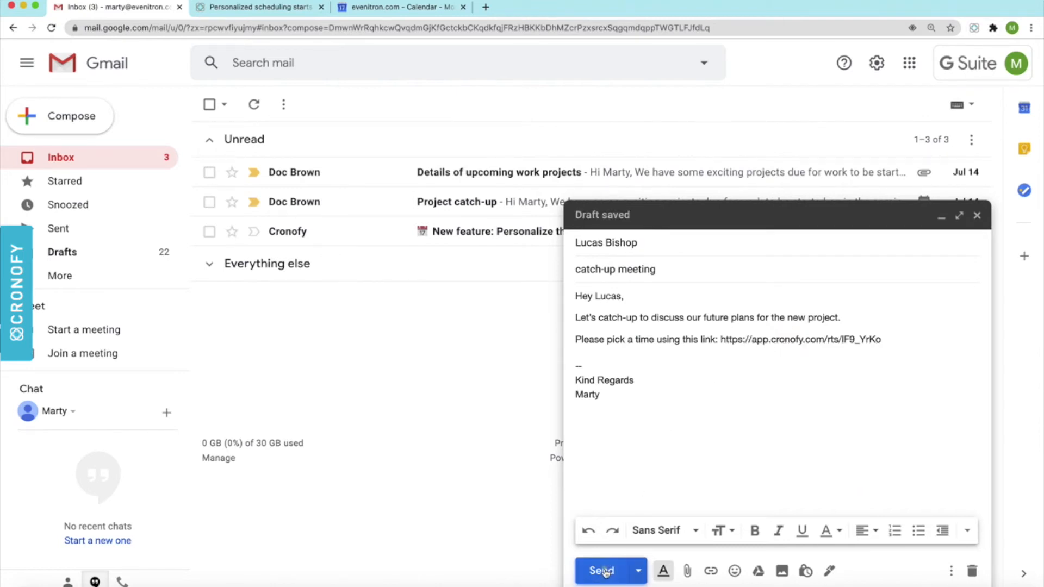
{"action": "left_click", "coordinate": [602, 571]}
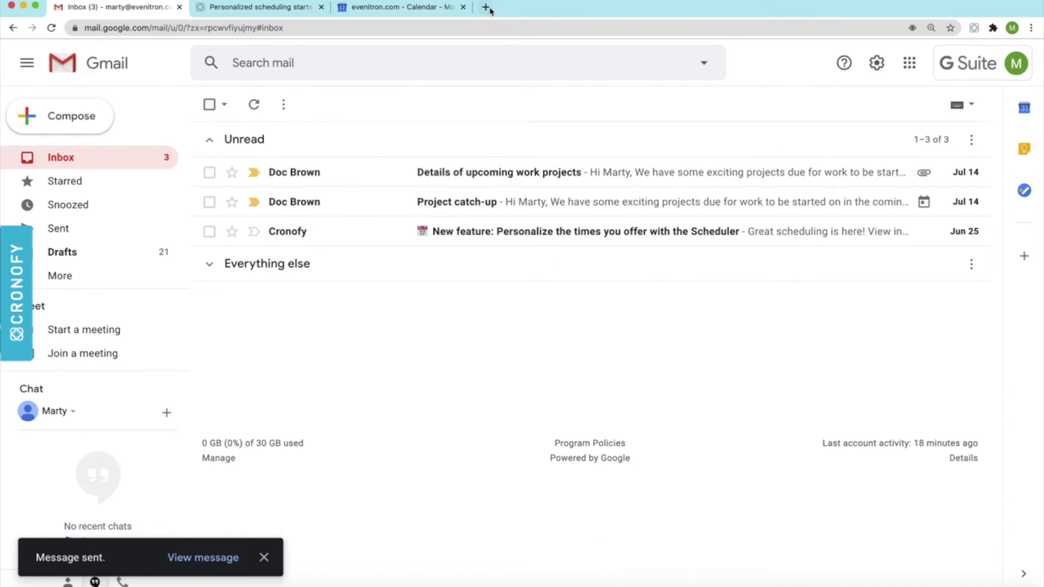
Via the scheduling link, book Monday July 20 at 11:00 AM - 11:30 AM.
{"action": "left_click", "coordinate": [488, 8]}
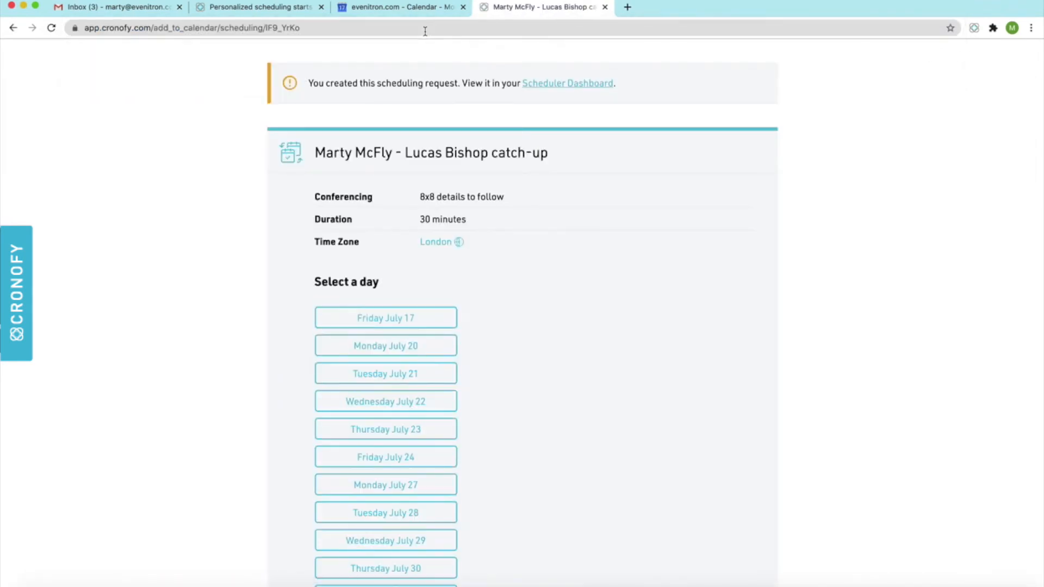
{"action": "scroll", "scroll_direction": "down", "scroll_amount": 3}
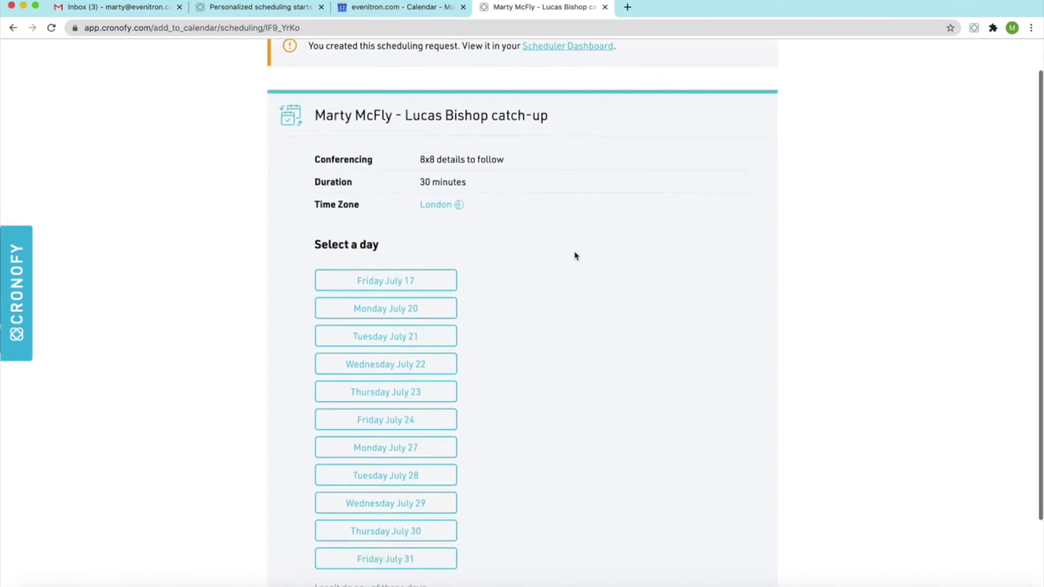
{"action": "scroll", "scroll_direction": "down", "scroll_amount": 3}
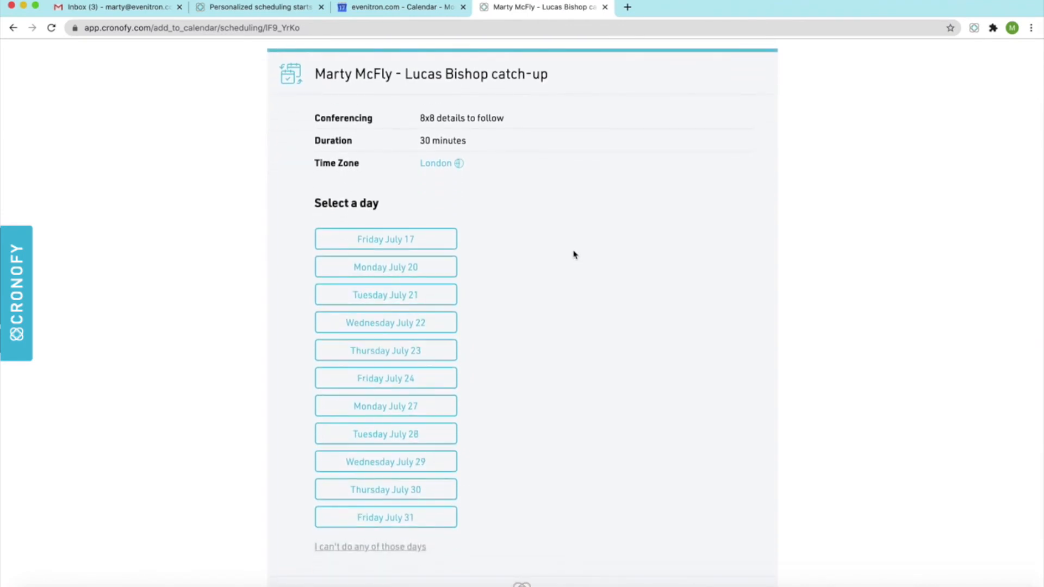
{"action": "left_click", "coordinate": [385, 268]}
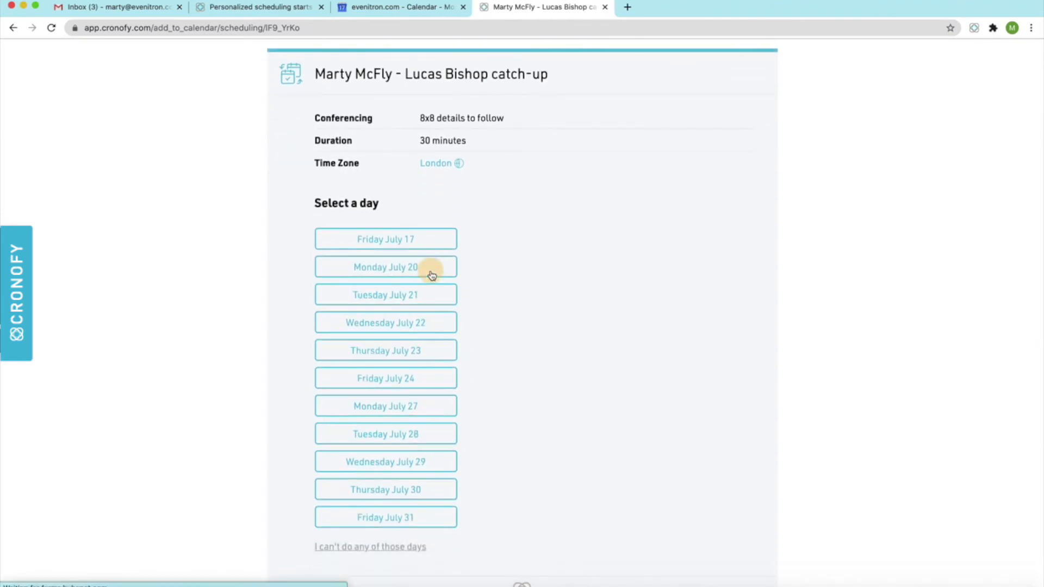
{"action": "left_click", "coordinate": [385, 268]}
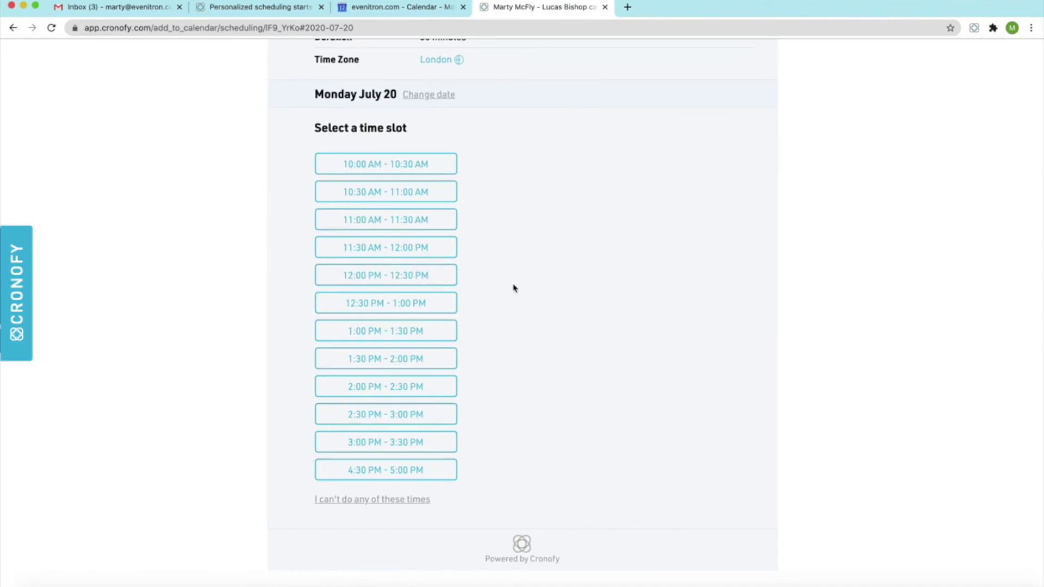
{"action": "mouse_move", "coordinate": [417, 232]}
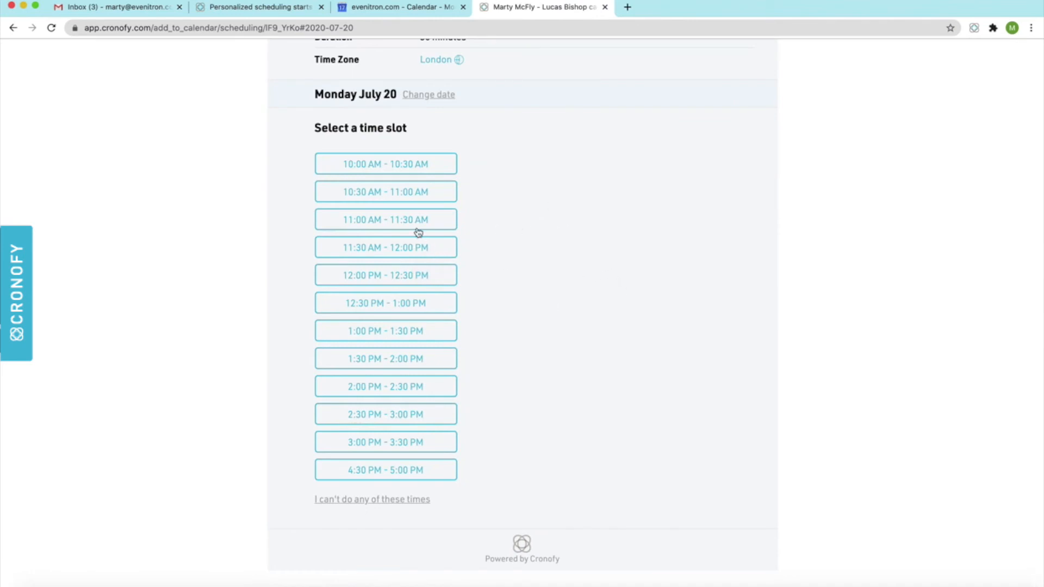
{"action": "left_click", "coordinate": [385, 218]}
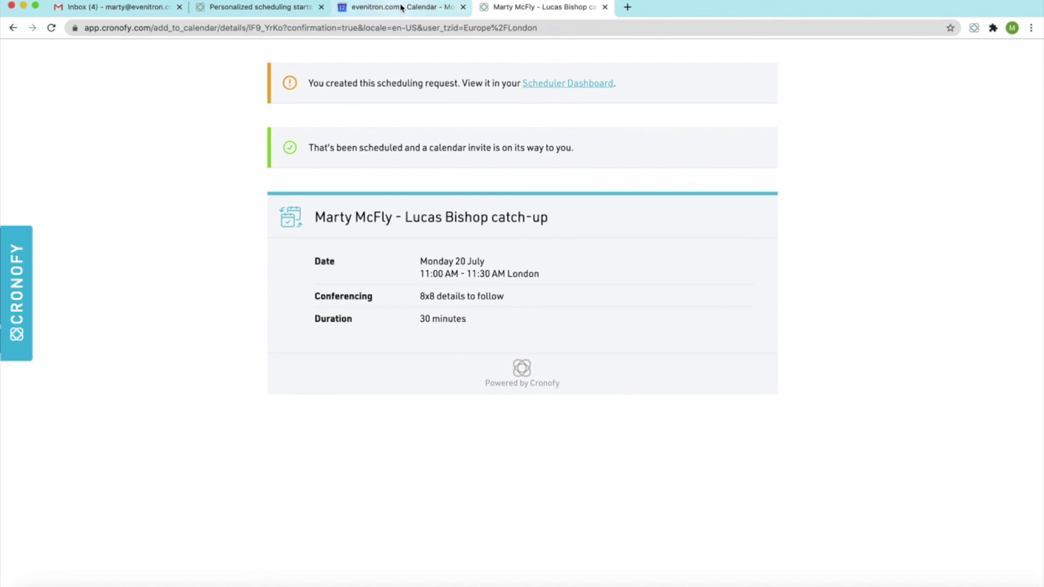
View the Monday 20 July 11am catch-up in Google Calendar, join its 8x8 call, and return to Cronofy.
{"action": "left_click", "coordinate": [399, 7]}
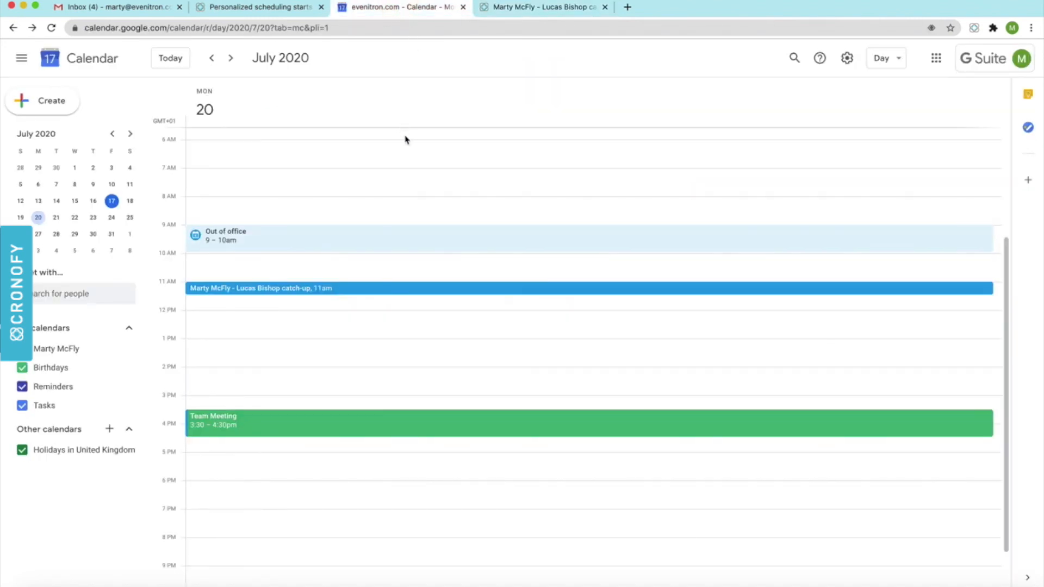
{"action": "mouse_move", "coordinate": [358, 292]}
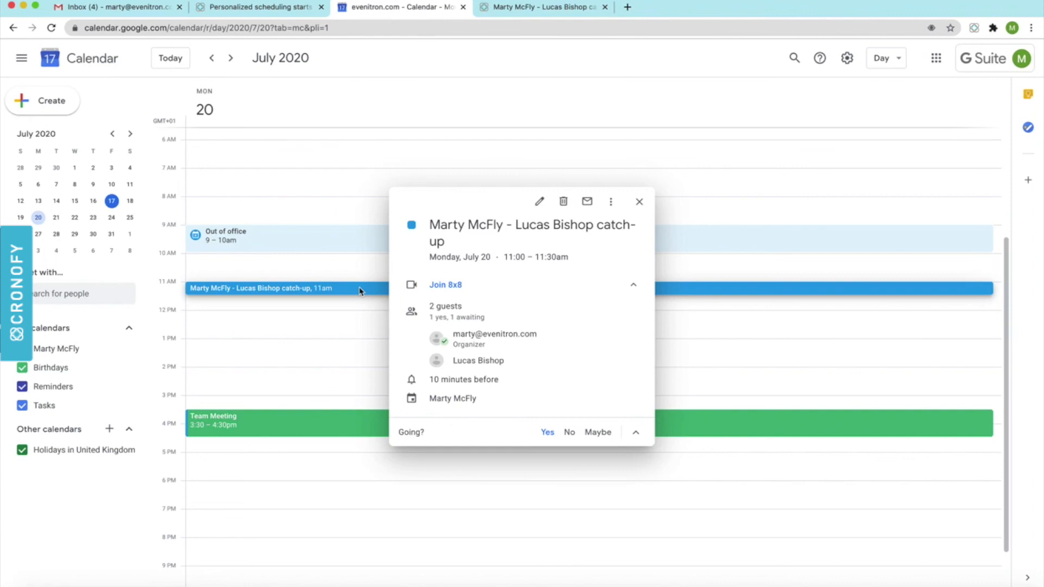
{"action": "left_click", "coordinate": [445, 285]}
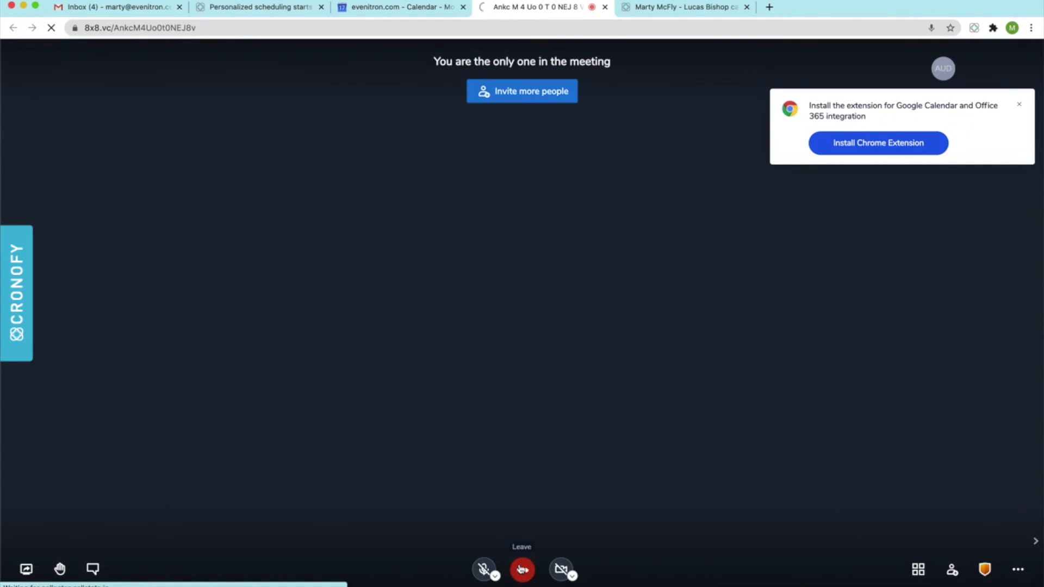
{"action": "left_click", "coordinate": [260, 7]}
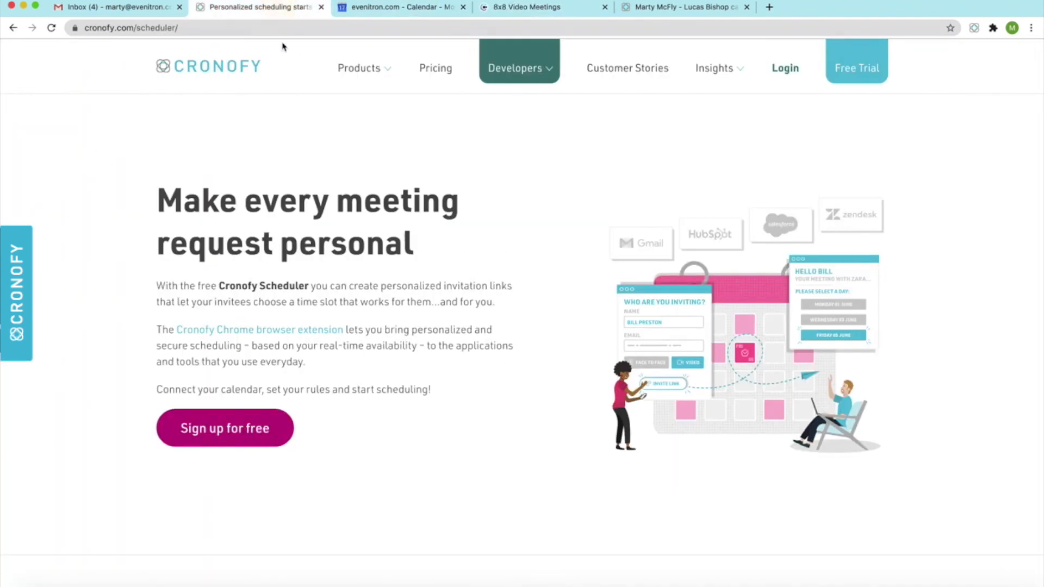